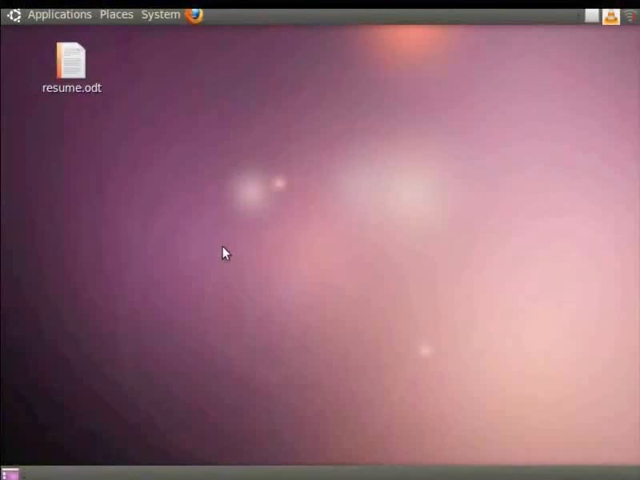
mouse_move(108, 112)
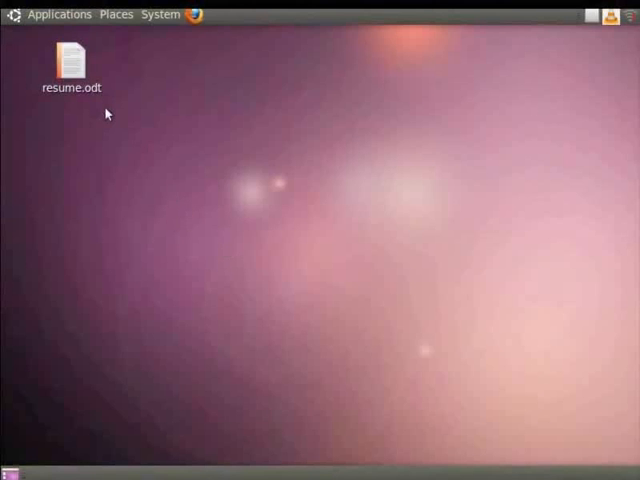
- Open resume.odt from the desktop and bring up the Edit menu
double_click(70, 56)
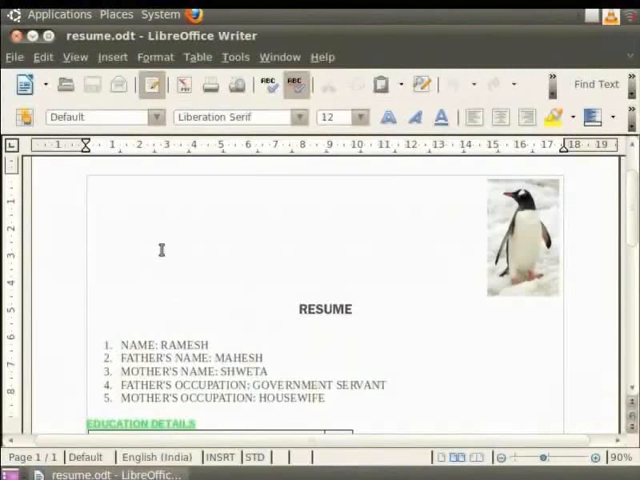
click(44, 56)
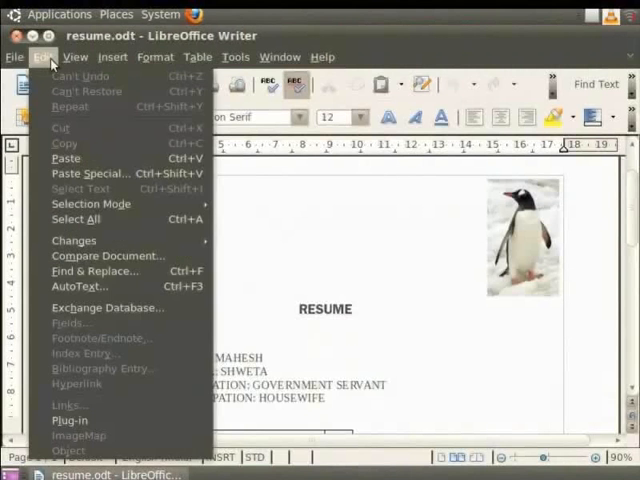
mouse_move(108, 256)
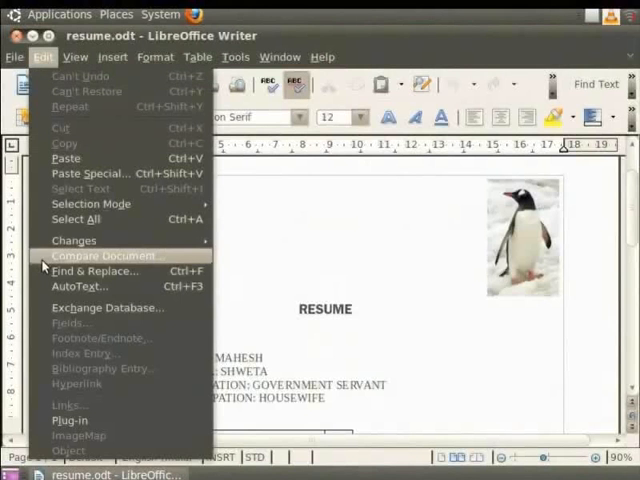
- In Find & Replace, search the resume for 'Ramesh'
click(96, 272)
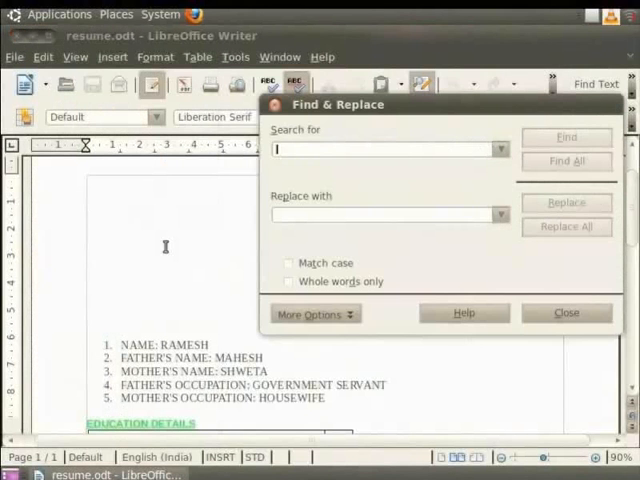
click(566, 312)
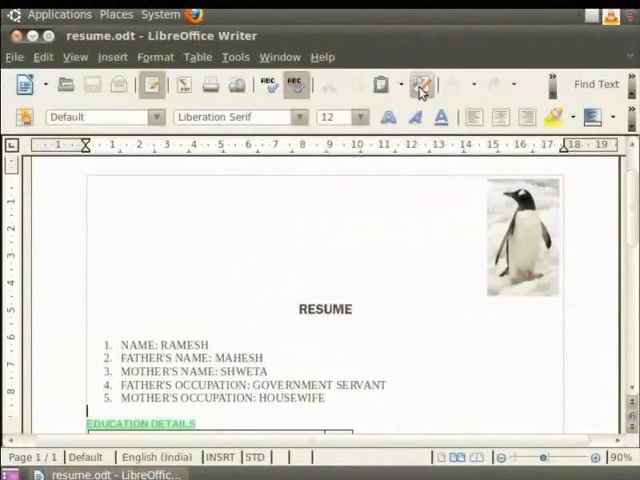
click(422, 84)
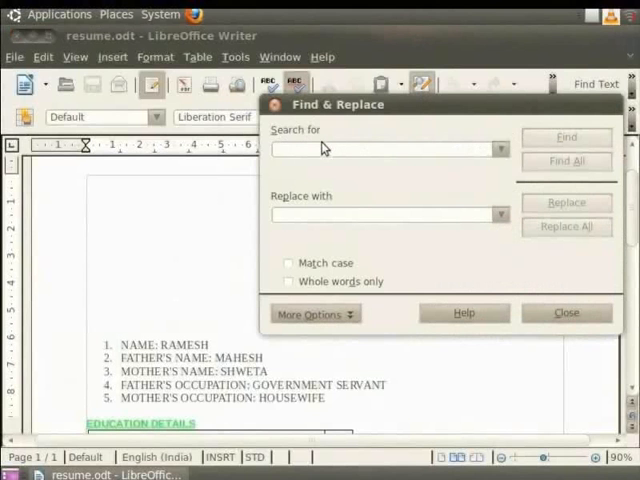
mouse_move(332, 208)
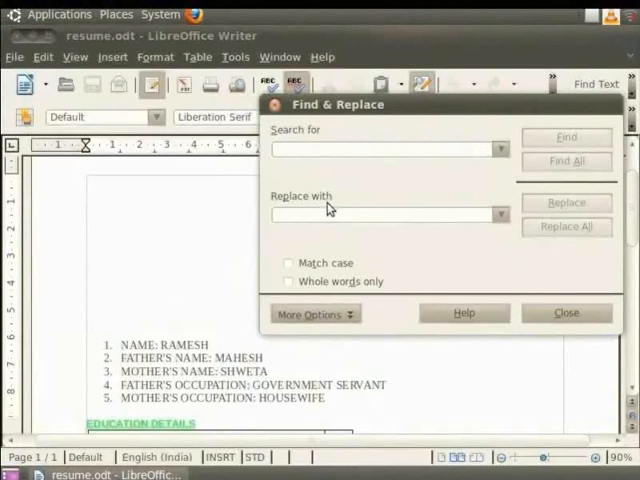
click(380, 148)
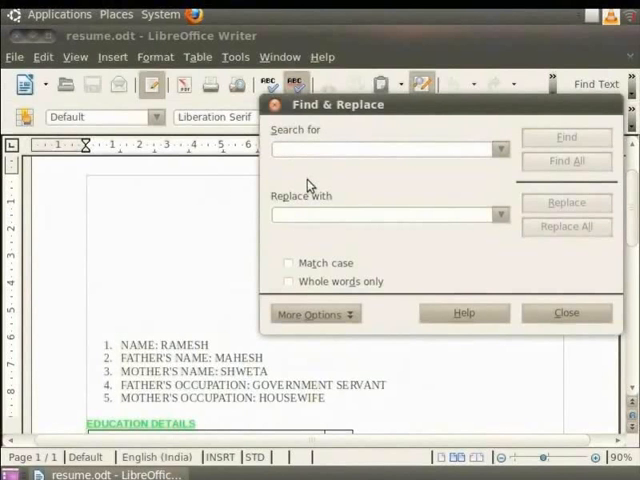
text(Rames)
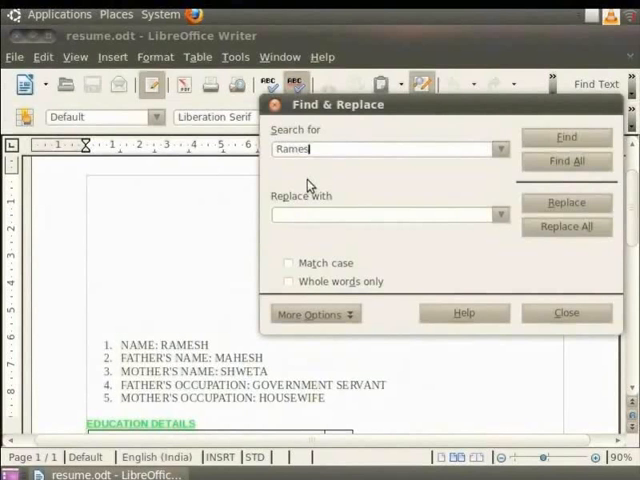
text(h)
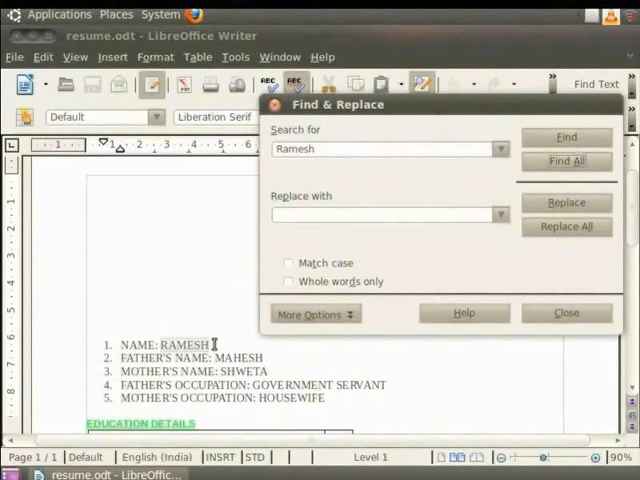
mouse_move(280, 208)
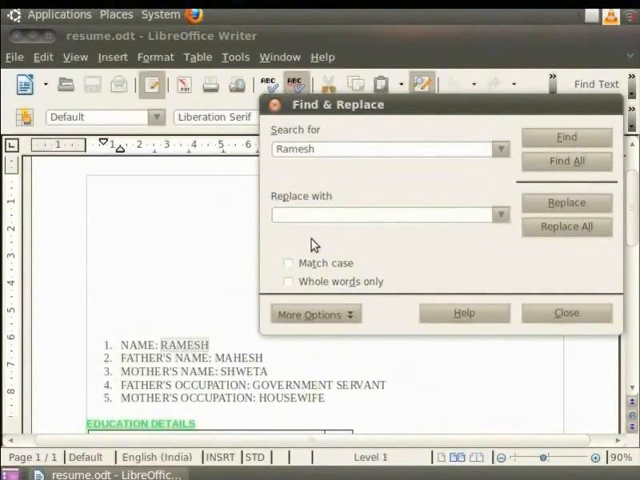
- Enter 'MANISH' as the replacement for Ramesh
click(384, 214)
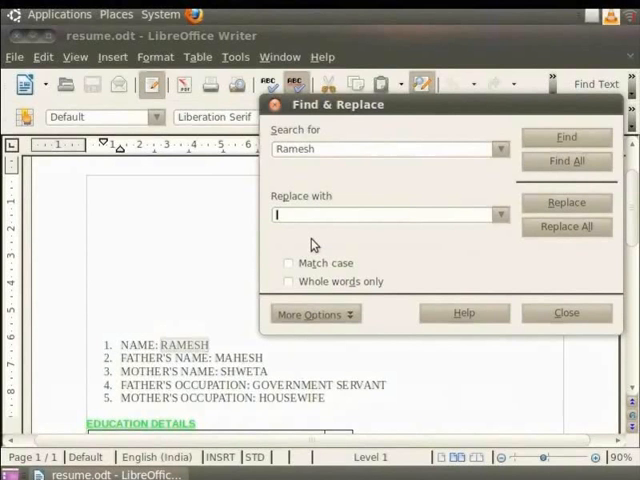
text(MAN)
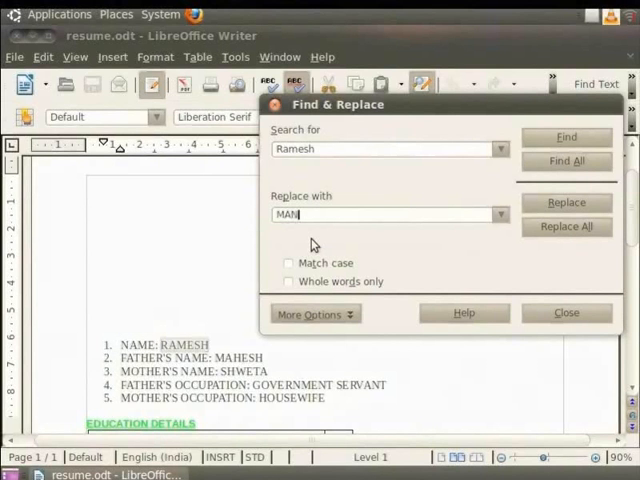
text(ISH)
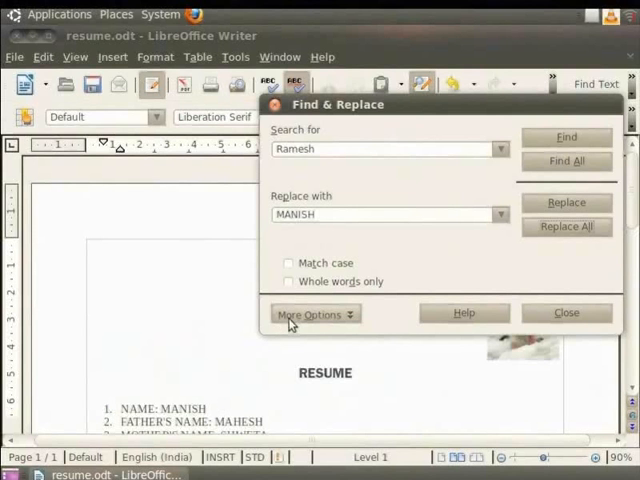
mouse_move(352, 318)
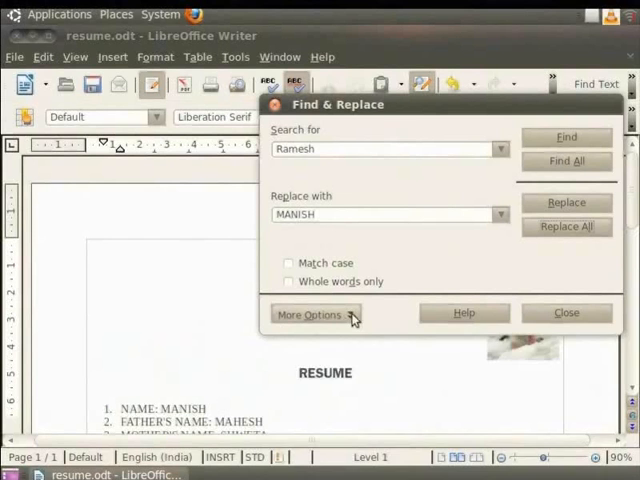
- Reveal the additional search options in Find & Replace
click(316, 314)
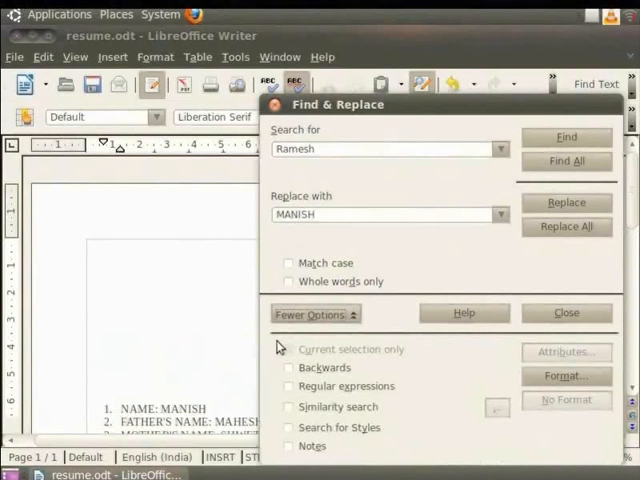
mouse_move(278, 456)
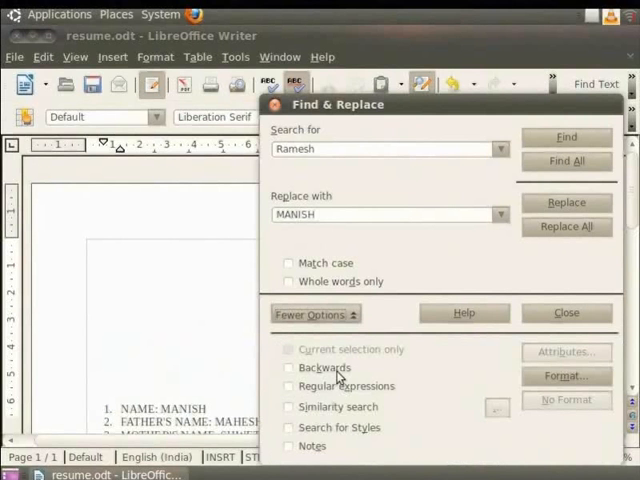
mouse_move(356, 376)
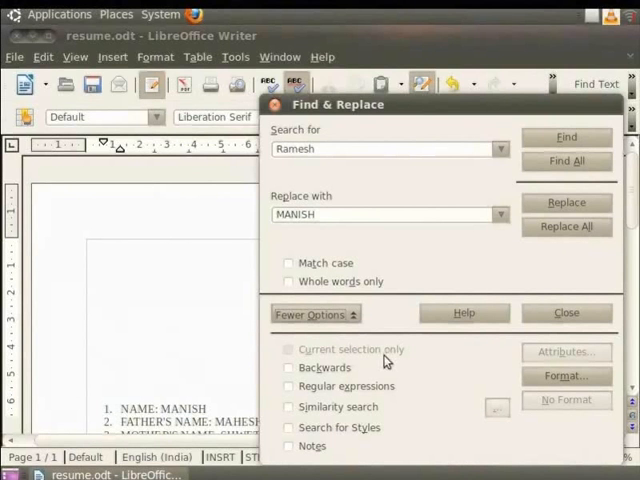
mouse_move(404, 360)
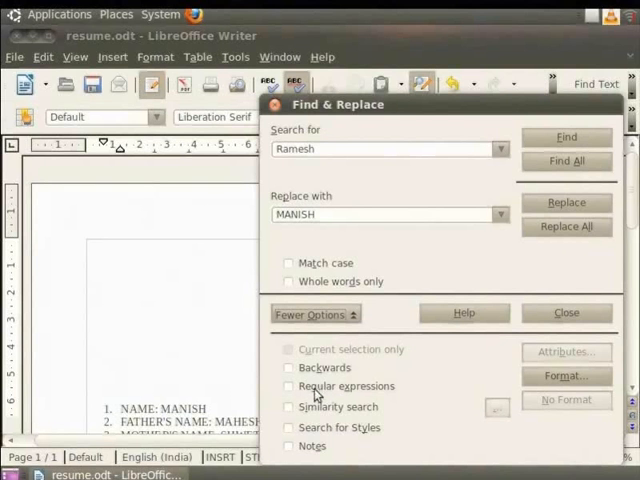
mouse_move(360, 414)
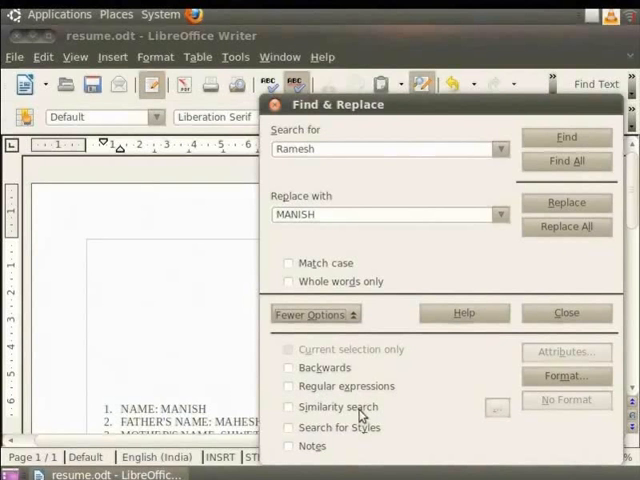
mouse_move(376, 440)
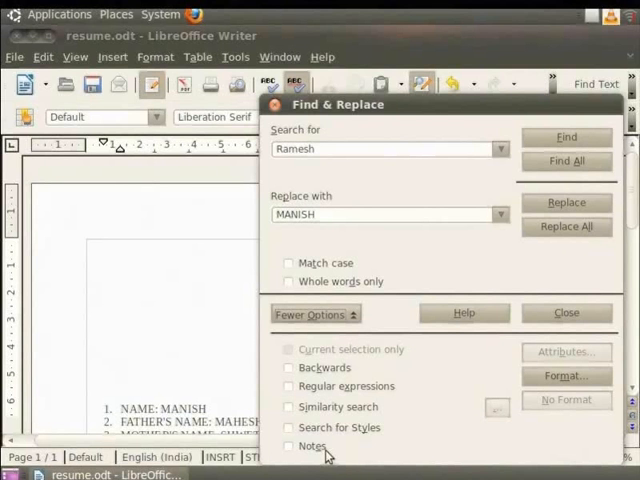
mouse_move(408, 412)
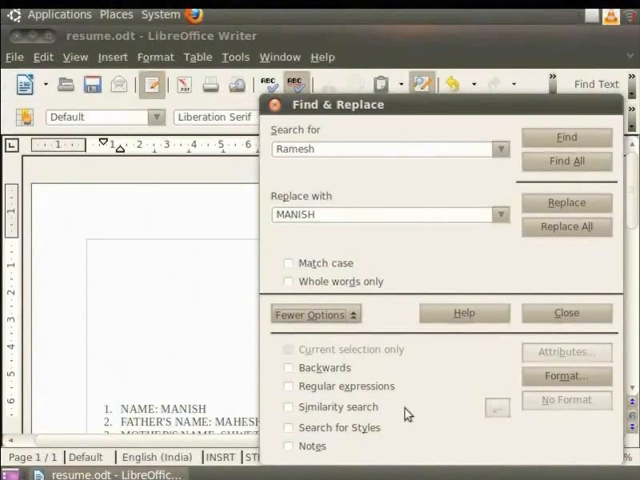
mouse_move(530, 396)
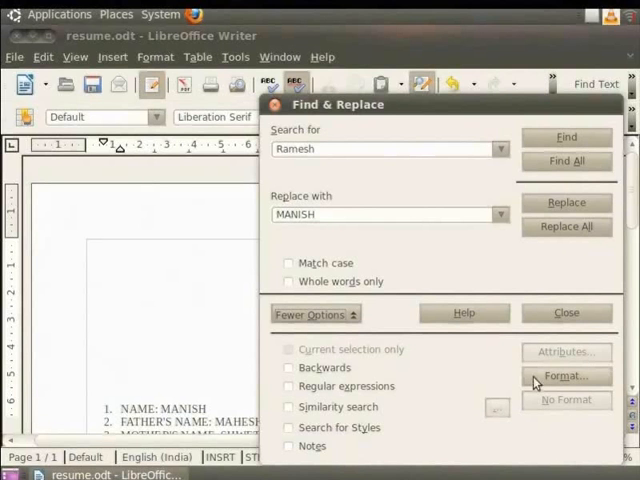
mouse_move(562, 378)
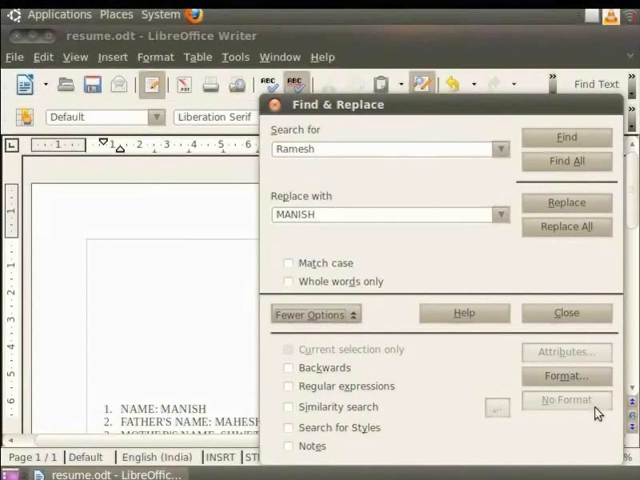
mouse_move(566, 312)
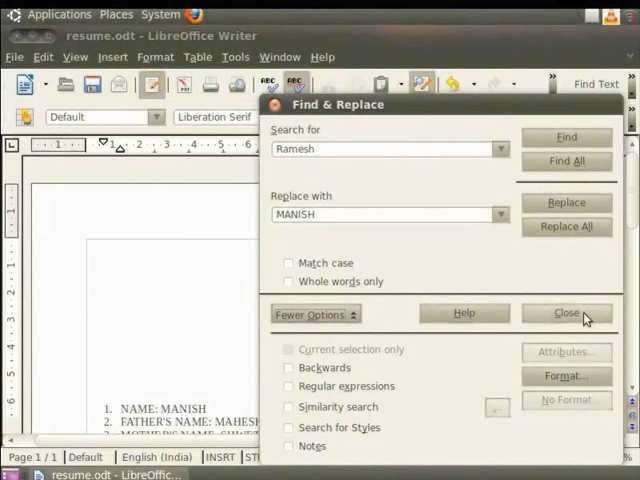
- Close Find & Replace, leaving MANISH in the details list
click(566, 312)
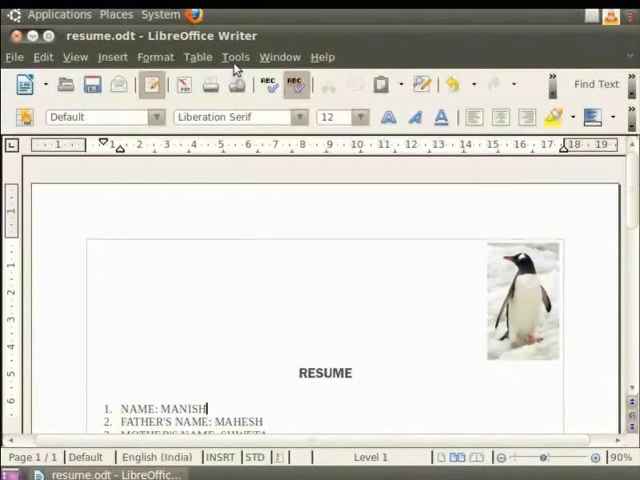
- Open Tools > Options and expand the Language Settings category
click(236, 56)
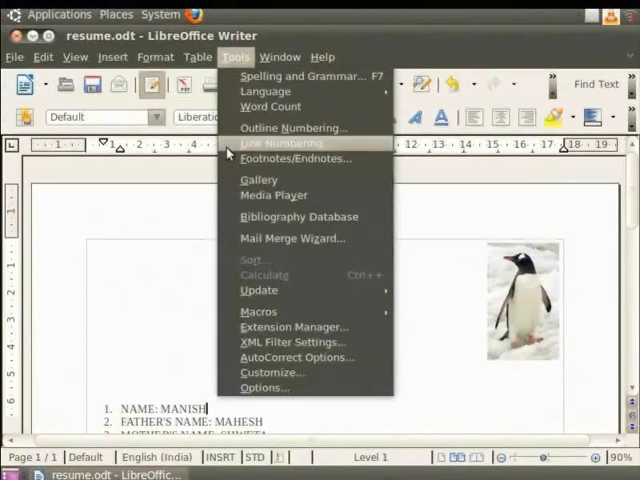
mouse_move(260, 388)
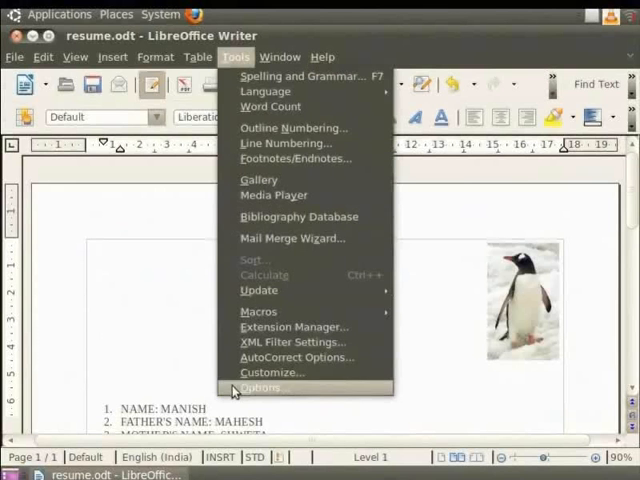
click(260, 388)
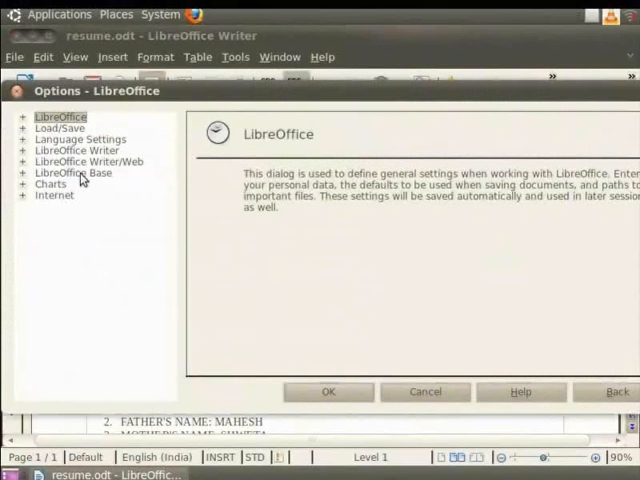
click(22, 140)
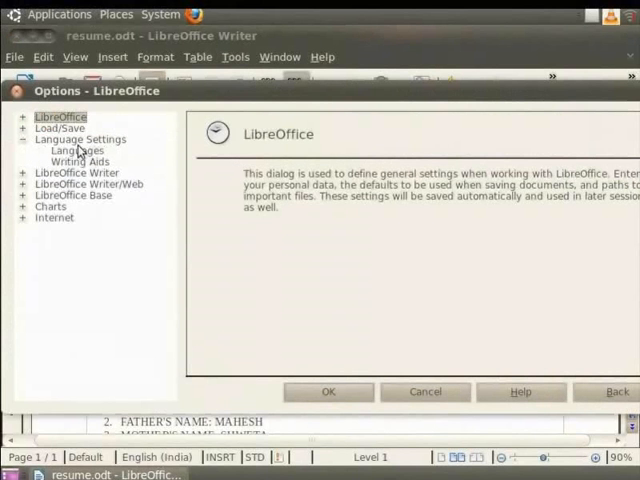
click(80, 150)
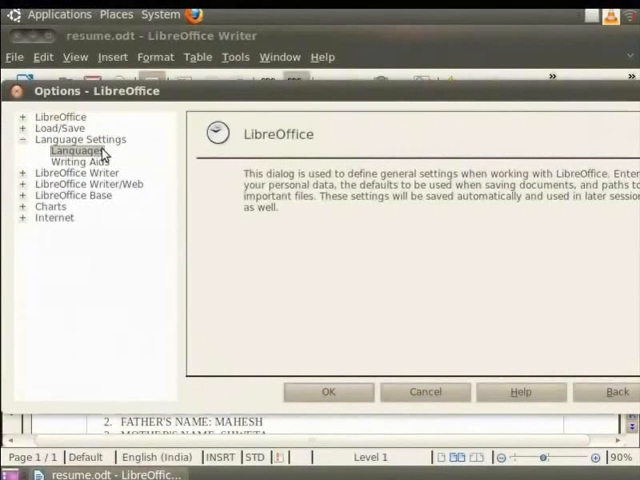
- On the Languages page, make English (USA) the default Western document language
click(78, 150)
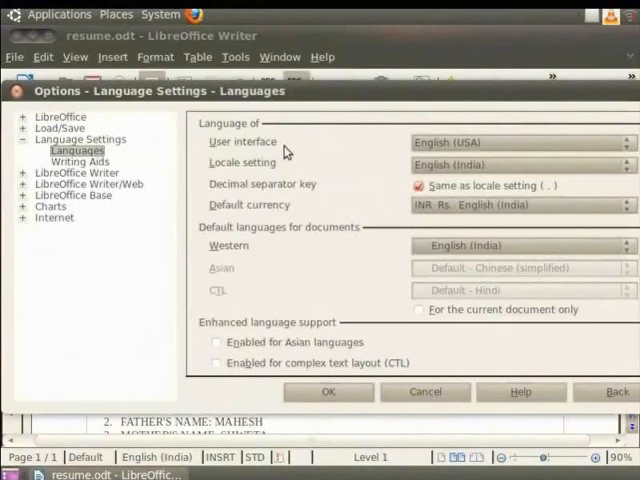
mouse_move(488, 150)
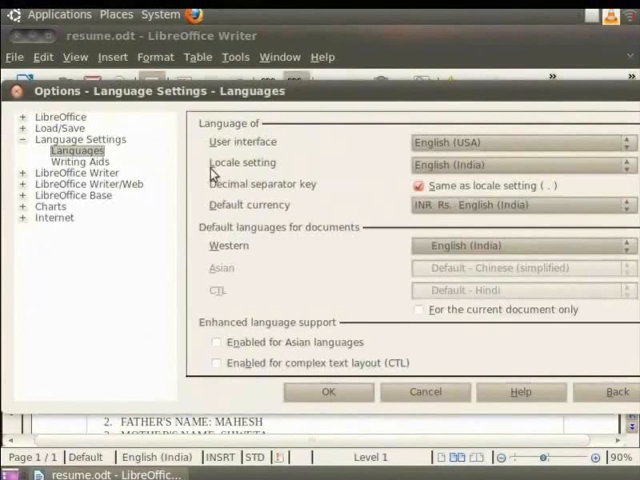
mouse_move(286, 174)
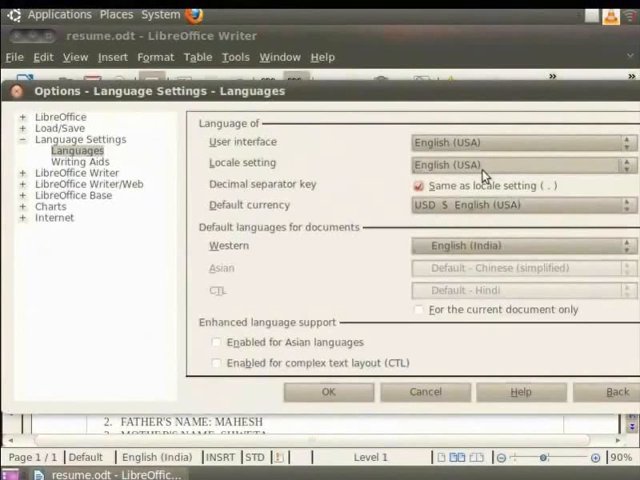
mouse_move(250, 232)
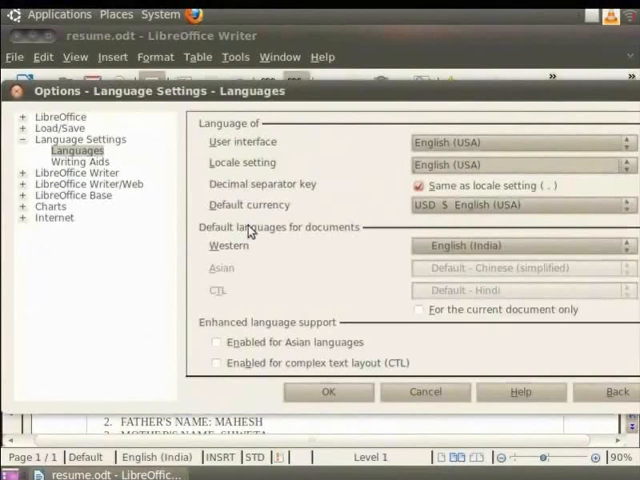
mouse_move(292, 242)
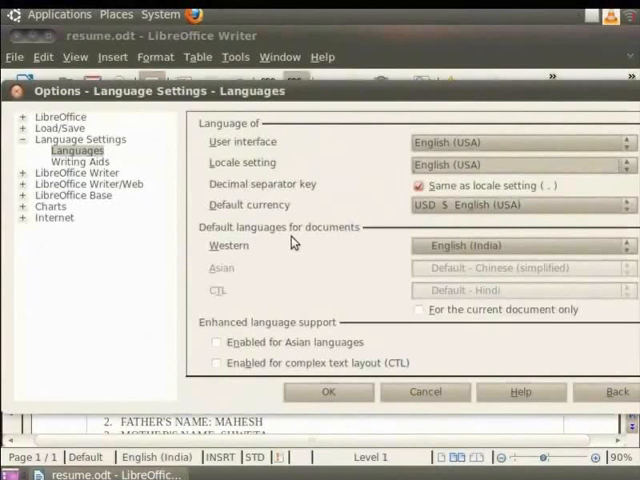
mouse_move(370, 244)
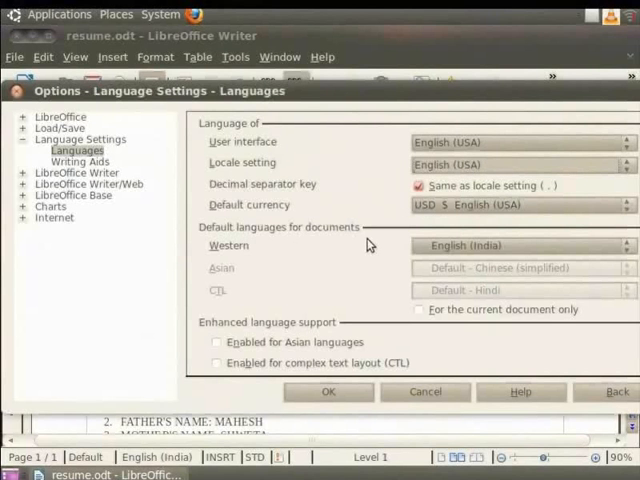
mouse_move(252, 256)
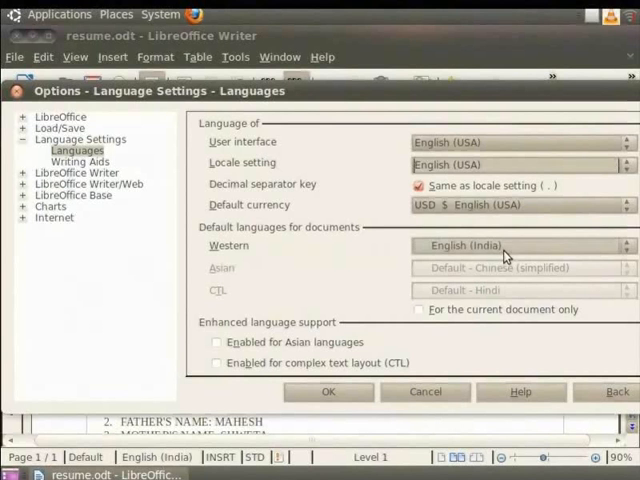
click(616, 244)
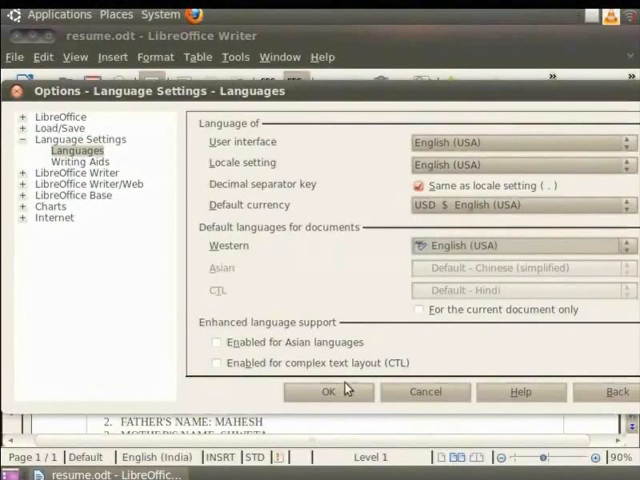
- Confirm the Options dialog and return to editing the resume
click(328, 392)
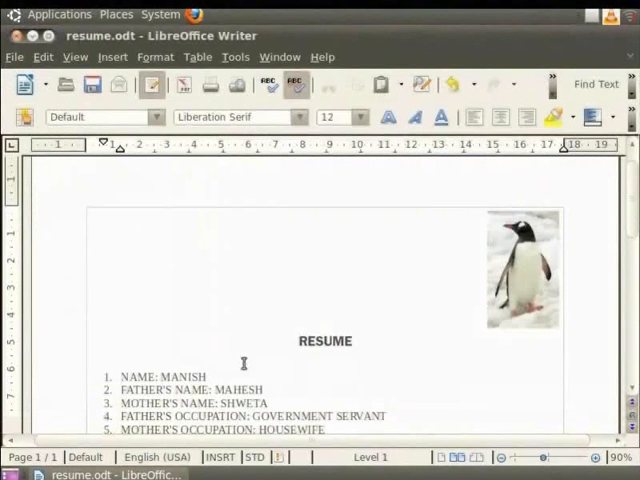
click(208, 376)
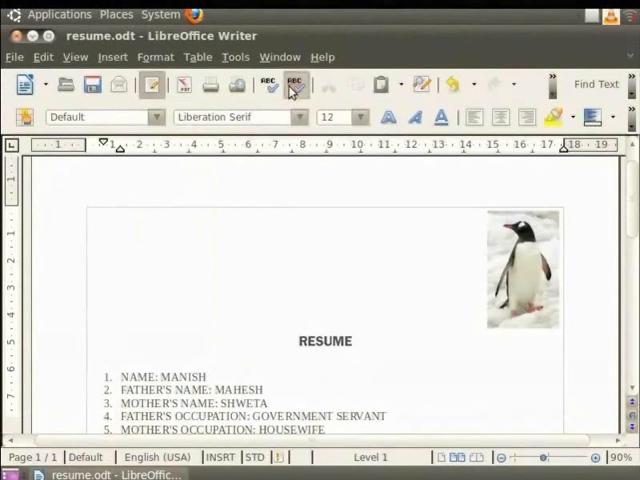
mouse_move(292, 86)
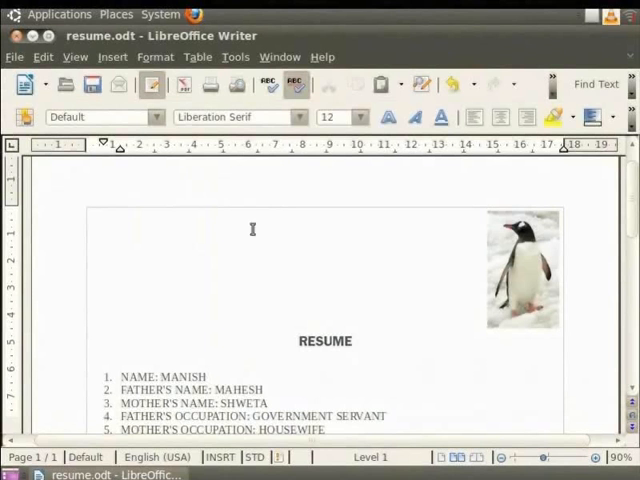
- Overwrite the mother's occupation HOUSEWIFE with the misspelled 'husewife'
scroll(down, 3)
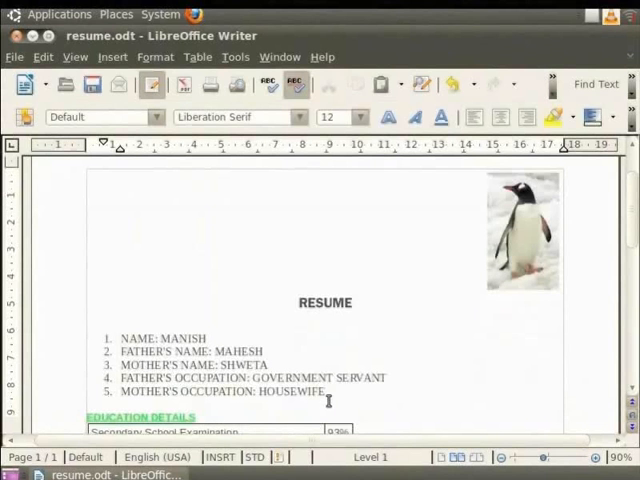
double_click(292, 392)
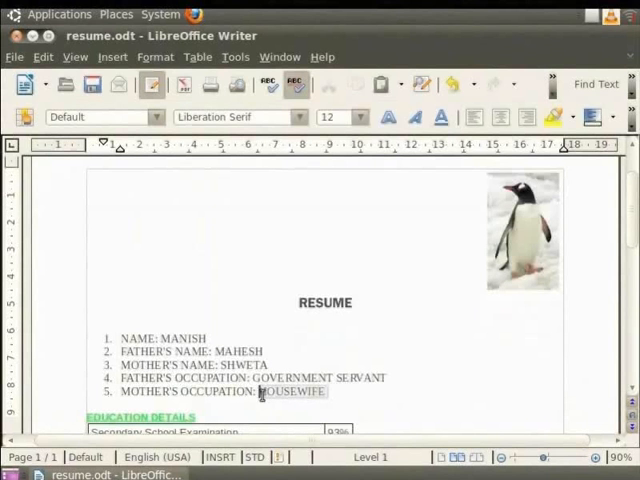
text(hus)
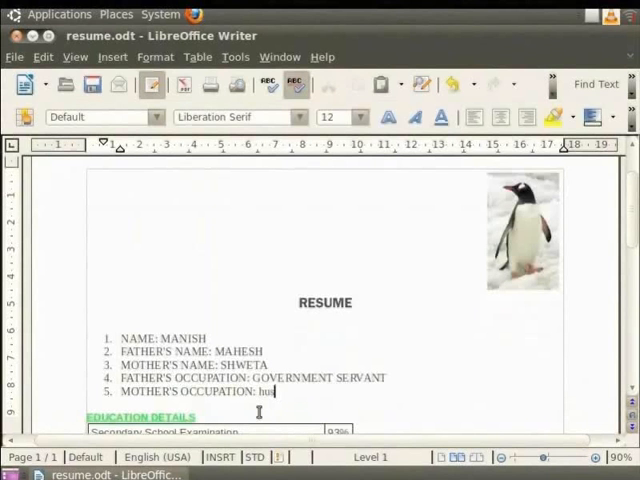
text(ewife)
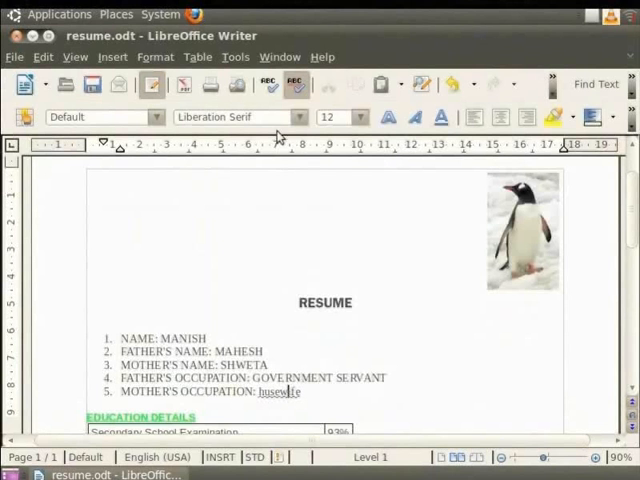
- Run Spelling and Grammar and change husewife to the suggestion housewife
click(268, 84)
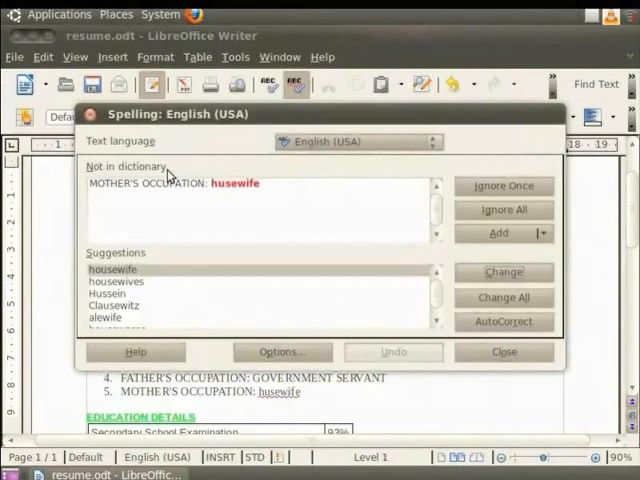
mouse_move(210, 190)
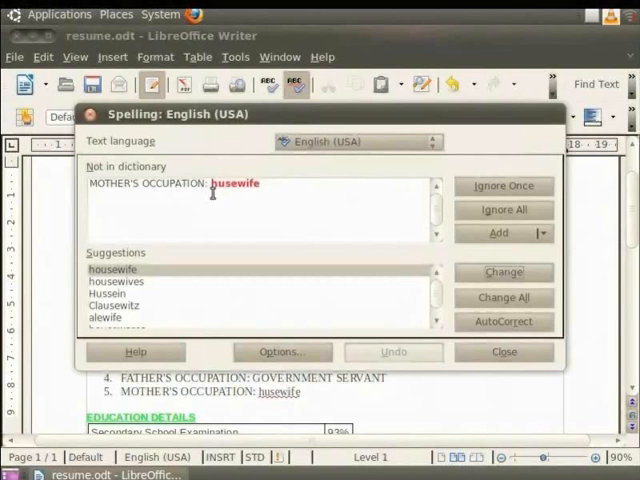
mouse_move(264, 192)
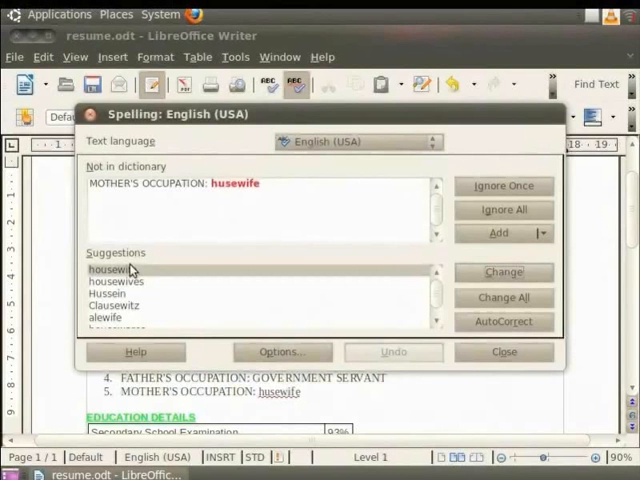
mouse_move(148, 262)
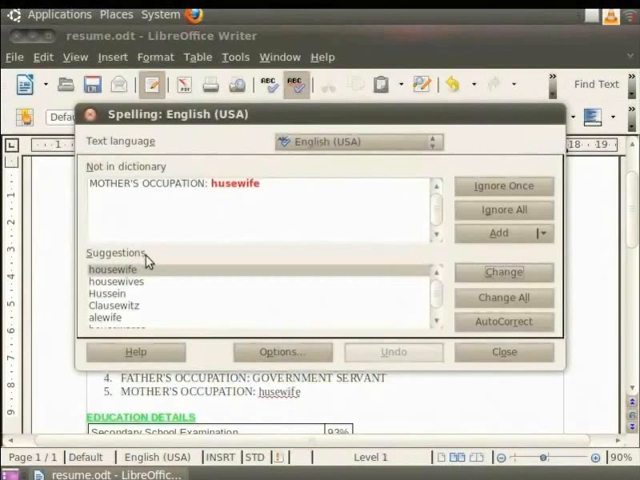
mouse_move(152, 322)
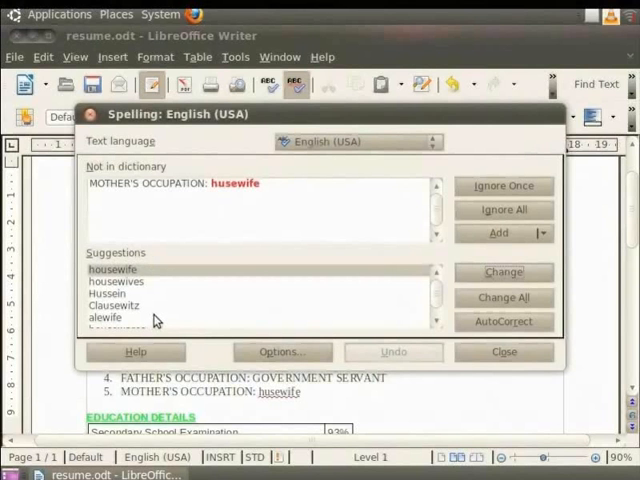
mouse_move(152, 280)
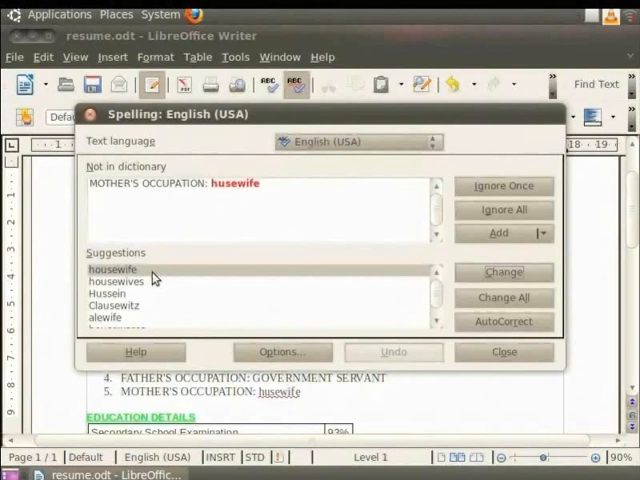
mouse_move(372, 280)
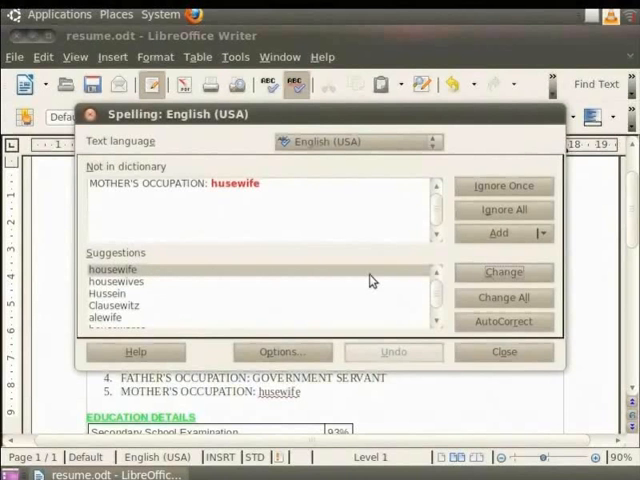
click(504, 272)
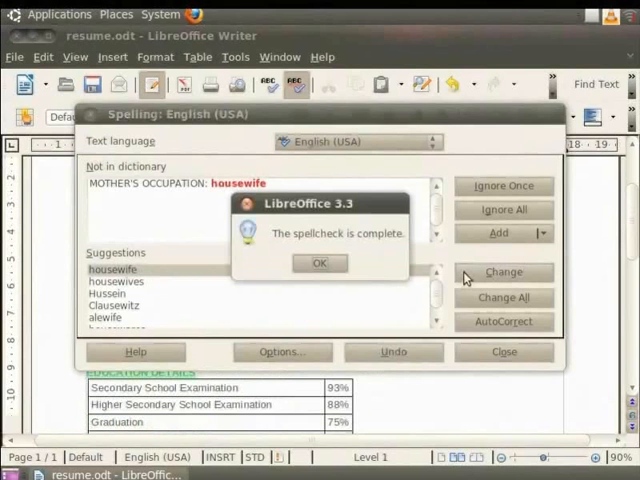
- Dismiss the spellcheck-complete message and place the cursor right after MANISH
click(320, 264)
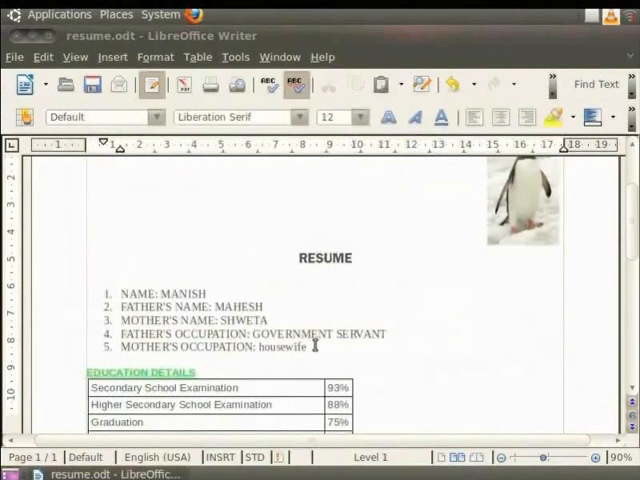
mouse_move(262, 360)
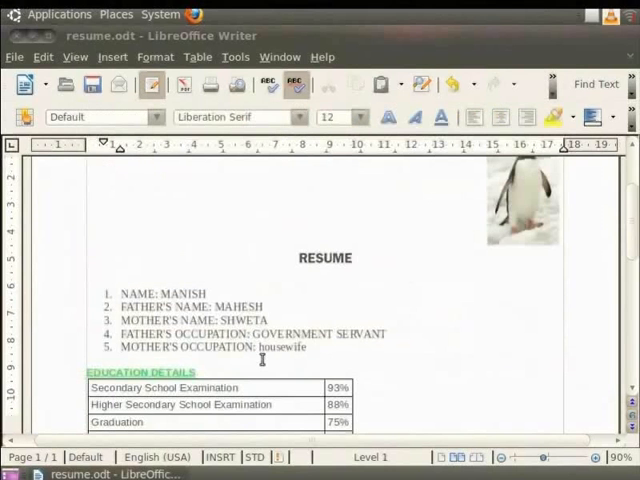
scroll(down, 3)
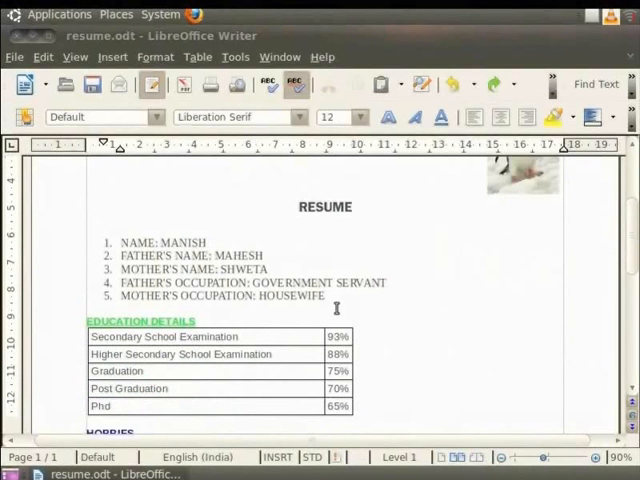
click(206, 242)
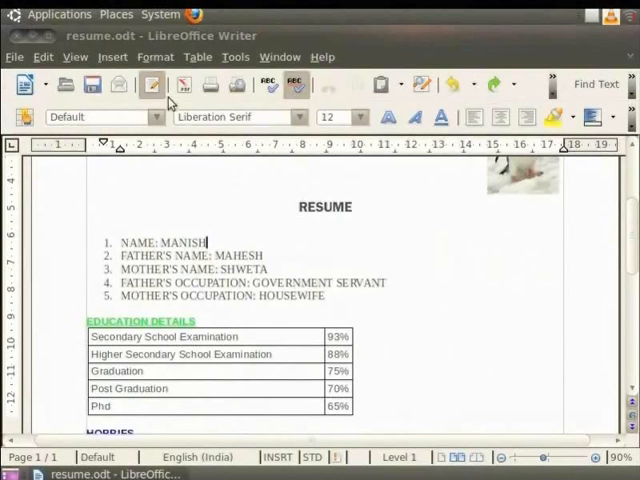
click(156, 56)
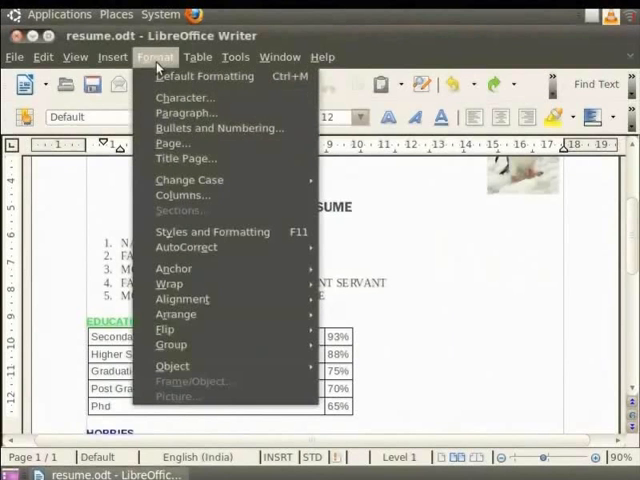
mouse_move(186, 246)
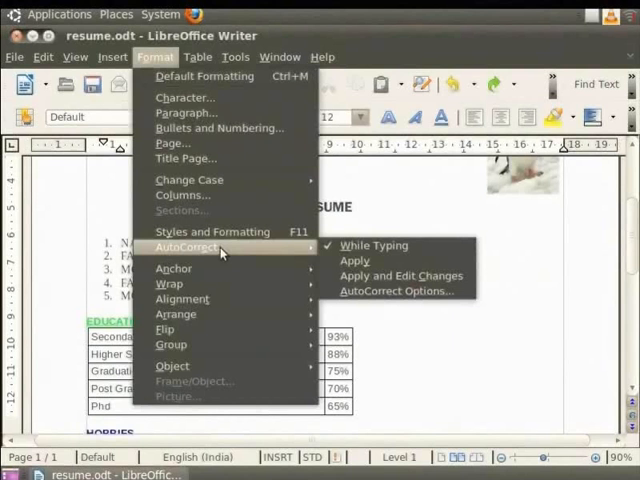
mouse_move(222, 252)
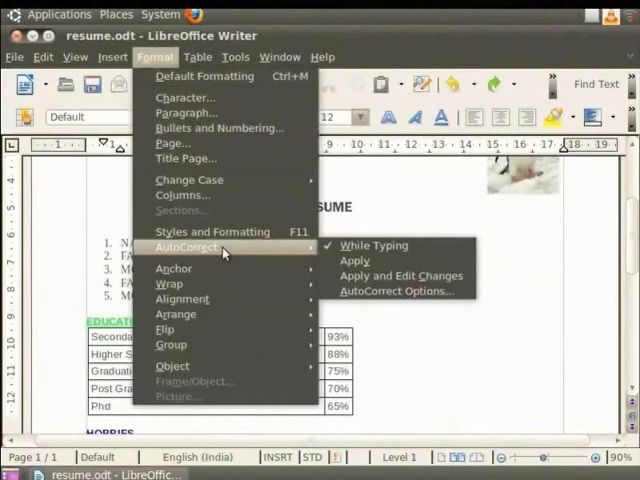
mouse_move(396, 292)
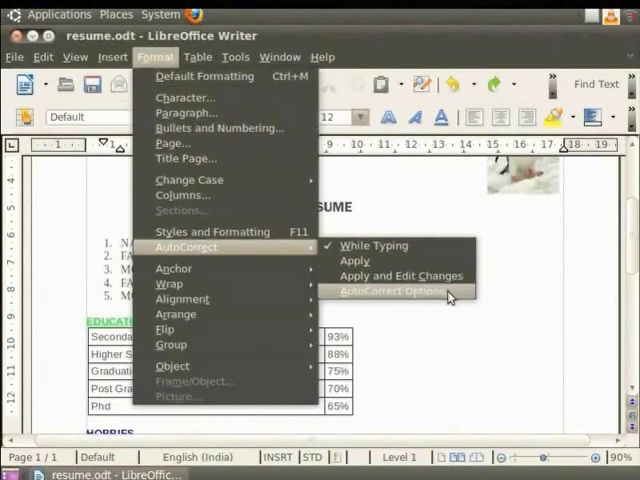
click(396, 290)
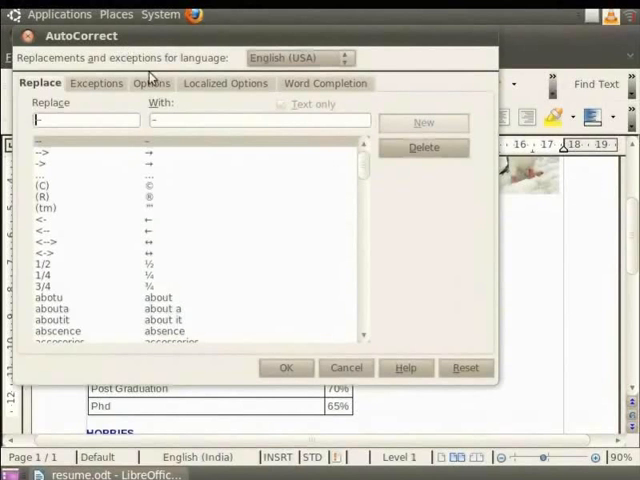
click(152, 84)
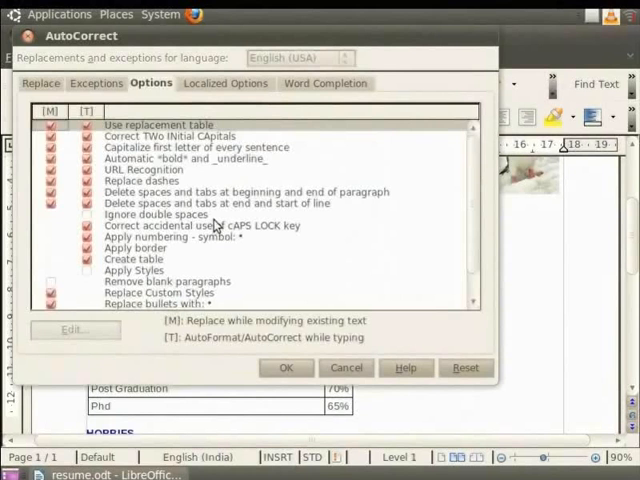
click(286, 368)
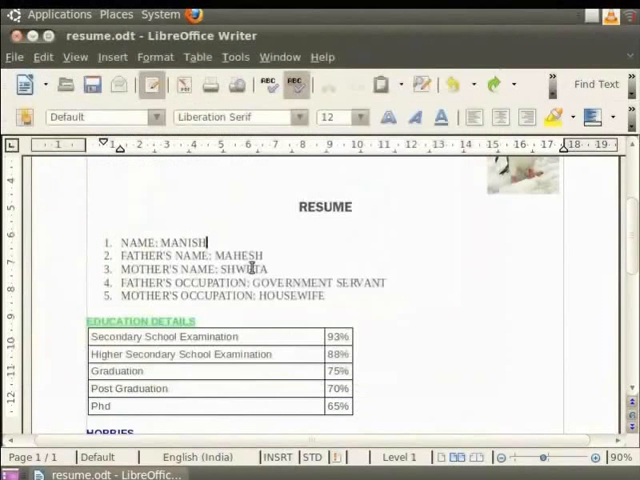
- Write 'Select some text' under the Hobbies heading and select it
scroll(down, 3)
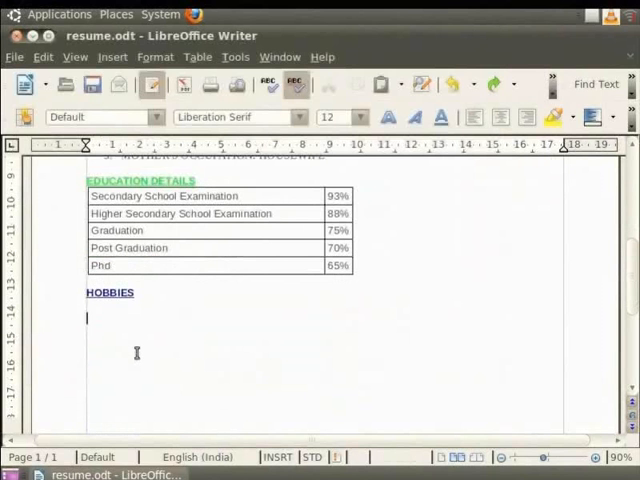
text(Select the)
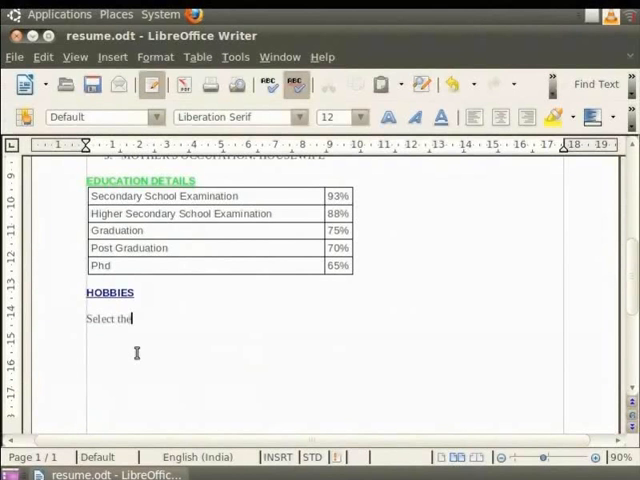
text(some)
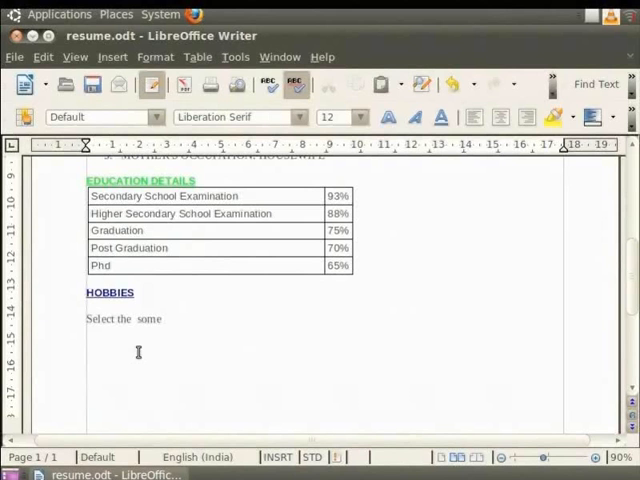
text(text)
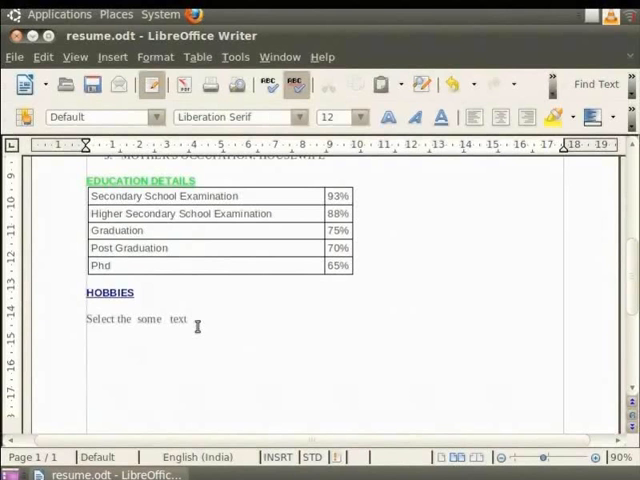
drag(188, 320, 82, 320)
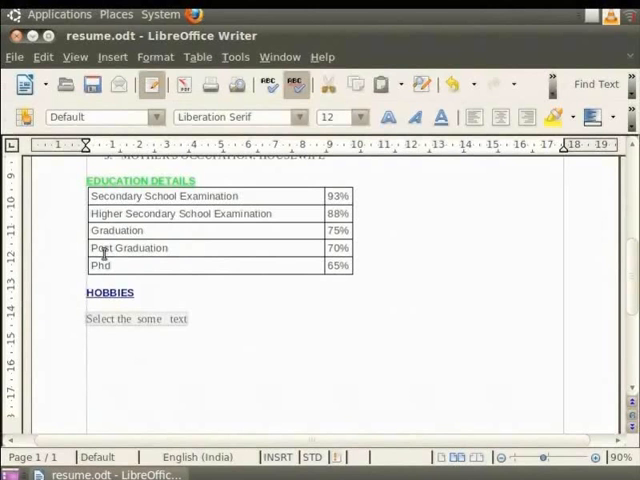
click(156, 56)
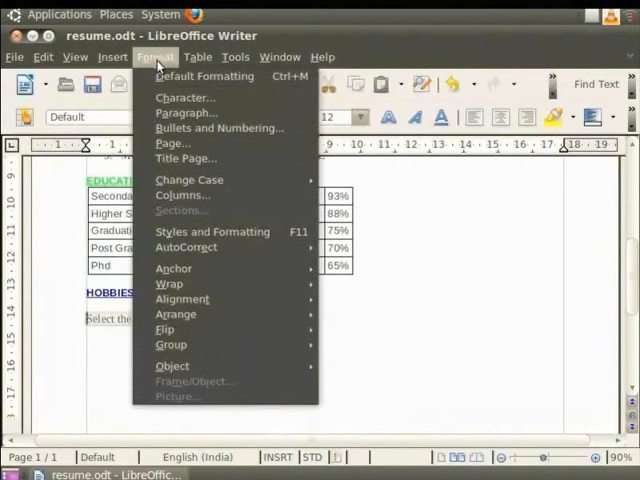
mouse_move(186, 246)
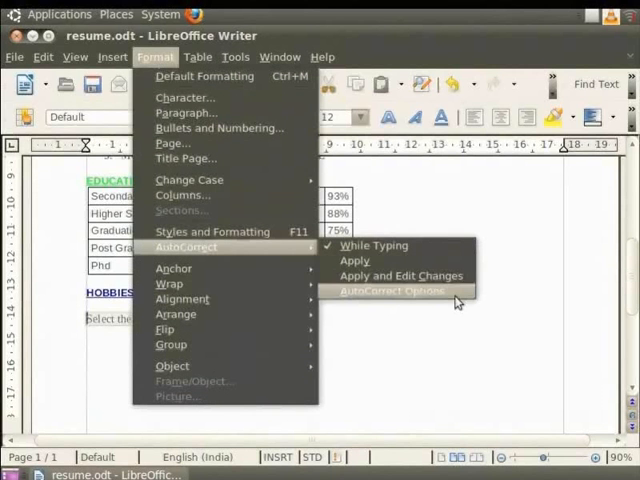
click(392, 290)
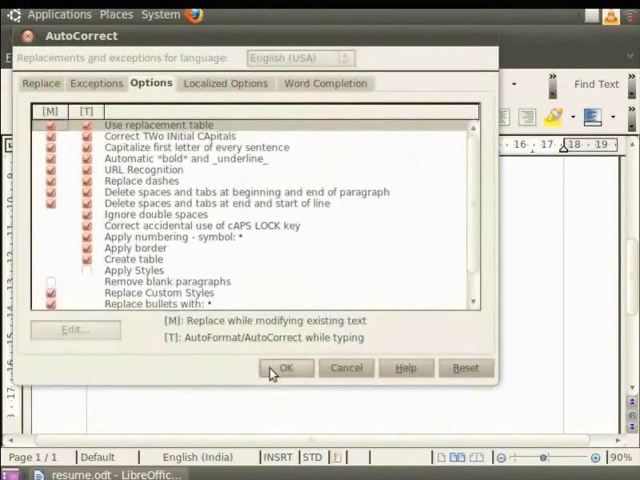
click(284, 368)
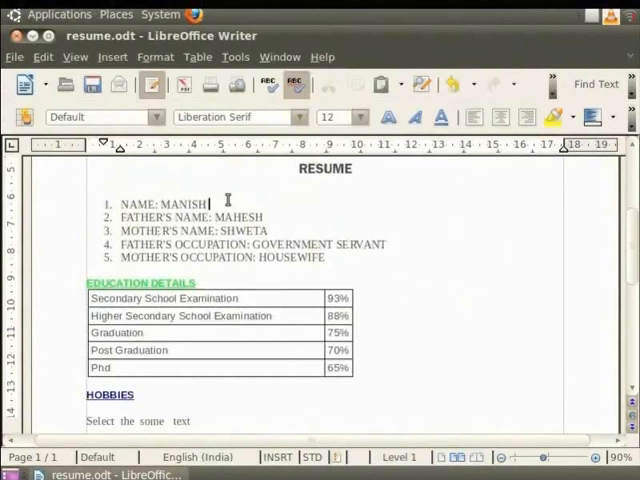
text(KUMAR)
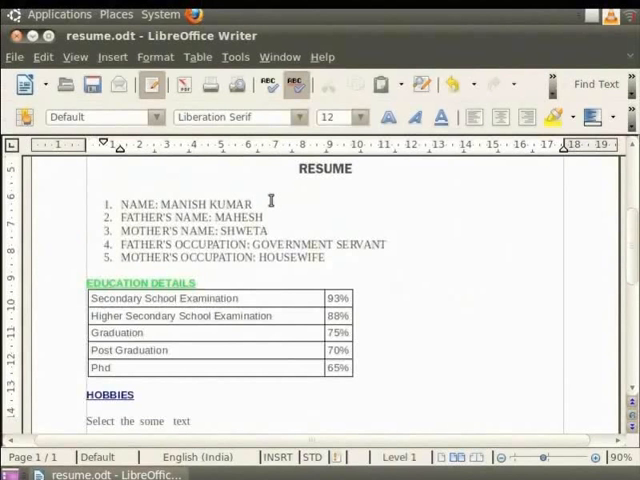
click(256, 204)
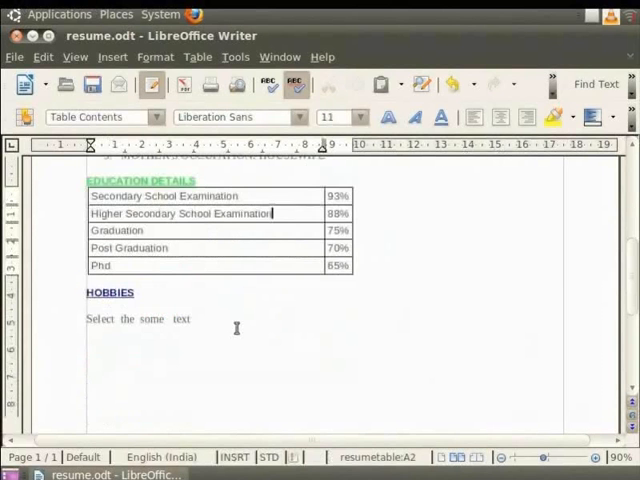
- Write 'This is a Spoken Tutorial Project' on the line below the sample text
text(This)
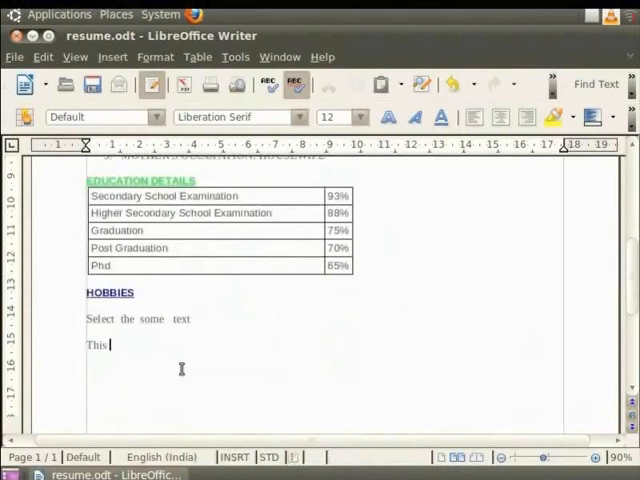
text(is a Spoken Tutorial Project)
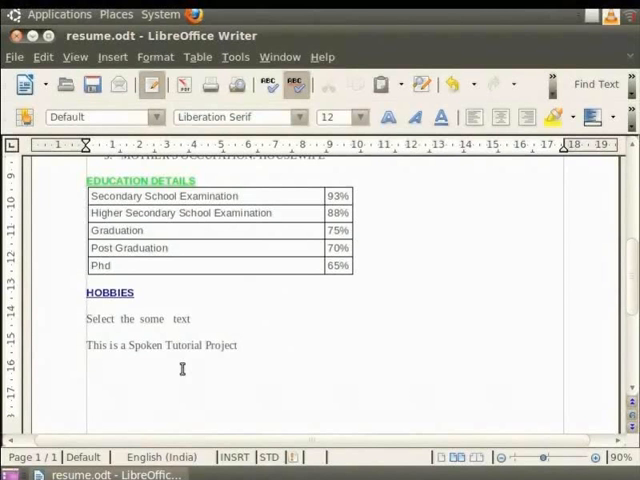
click(236, 344)
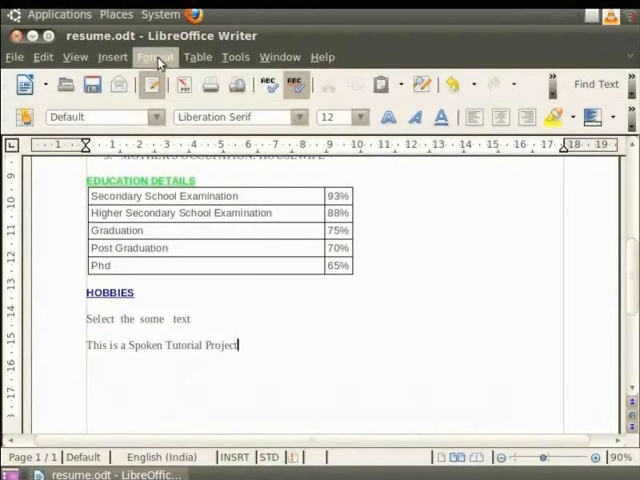
- In AutoCorrect Options, enter 'stp' as the text to replace
click(156, 56)
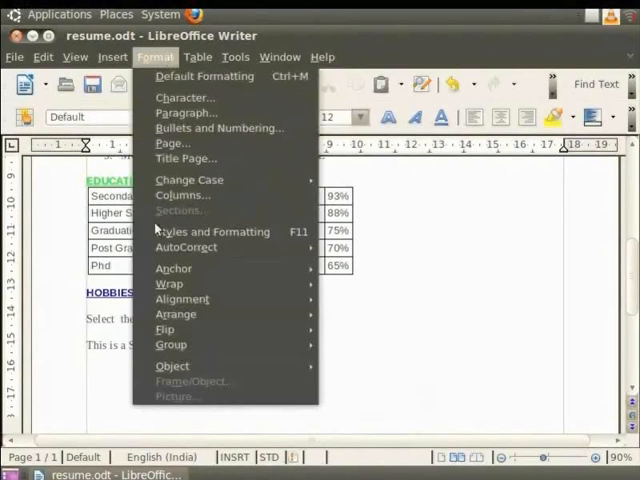
mouse_move(186, 246)
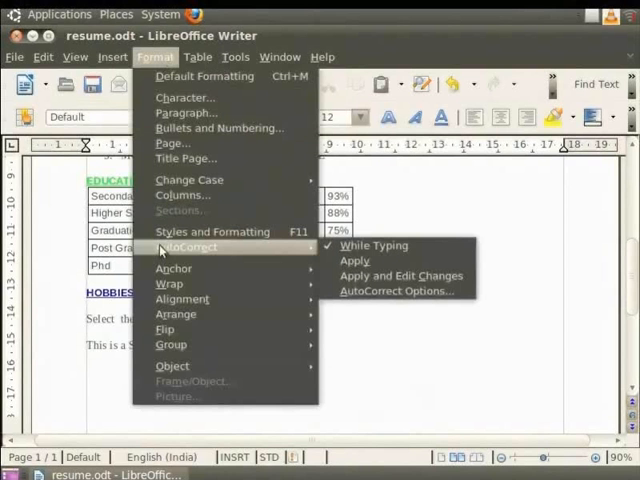
click(396, 292)
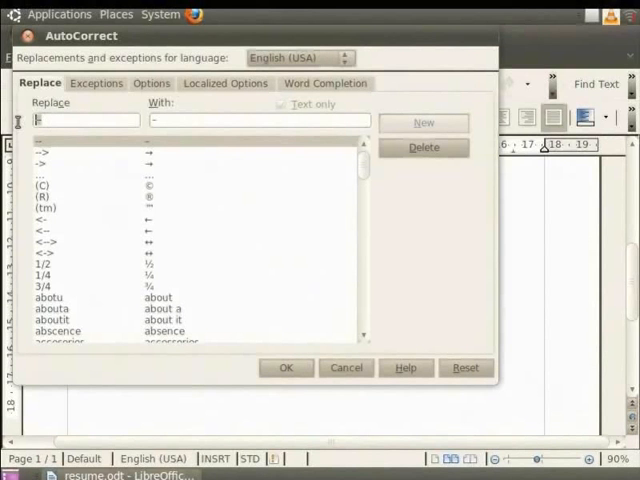
text(s)
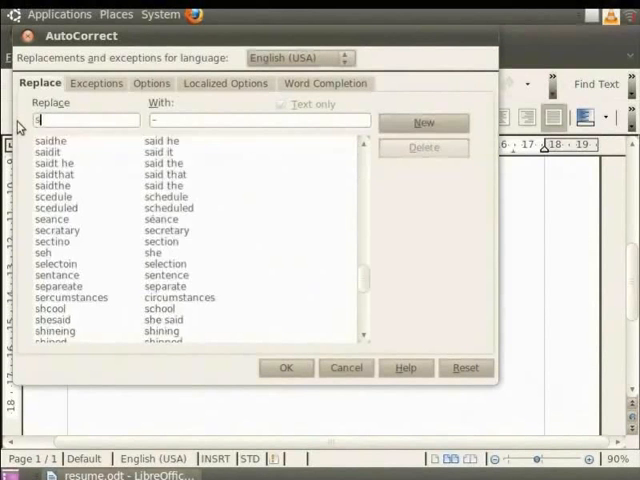
text(tp)
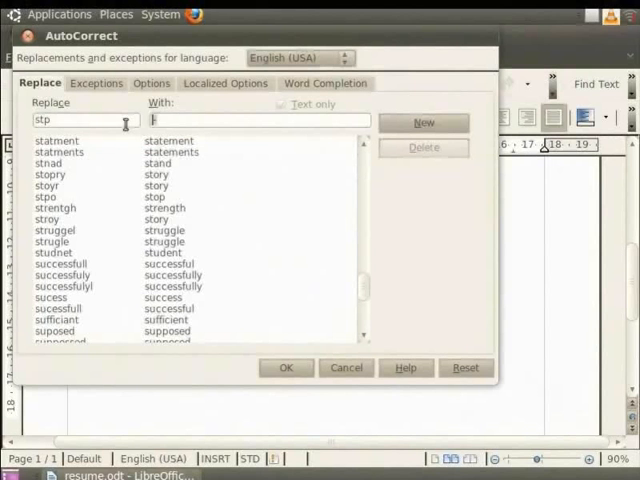
- Set its replacement to 'Spoken Tutorial Project', add the entry and confirm
text(Spoken Tutorial)
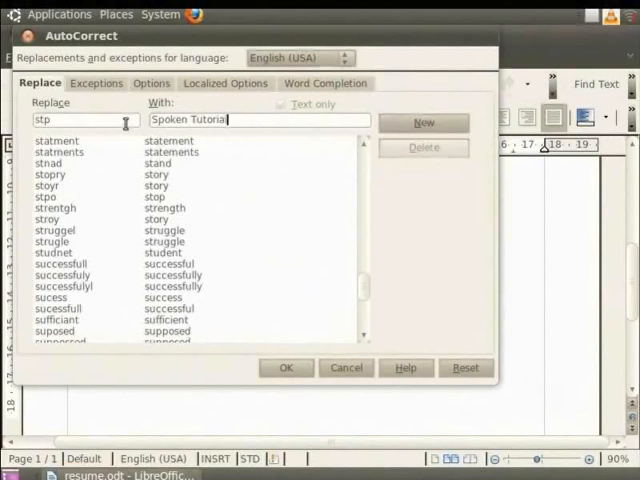
text(Project)
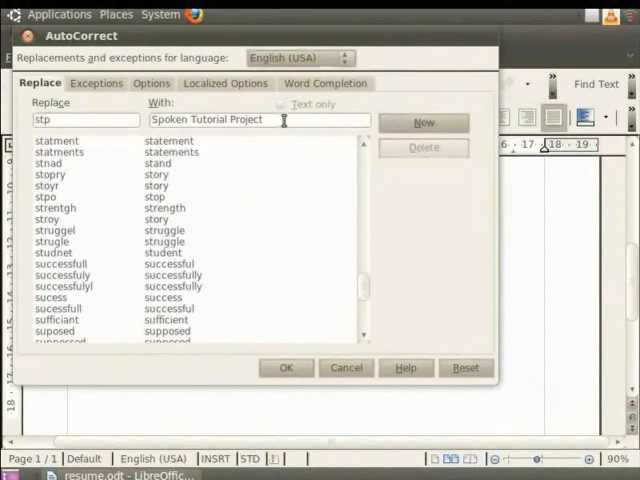
click(424, 122)
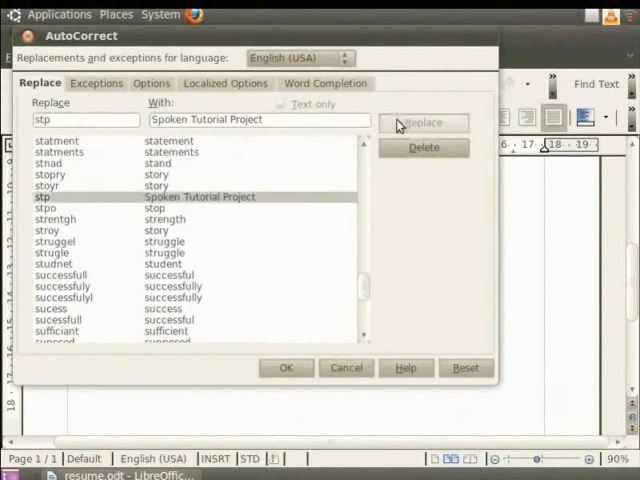
mouse_move(368, 152)
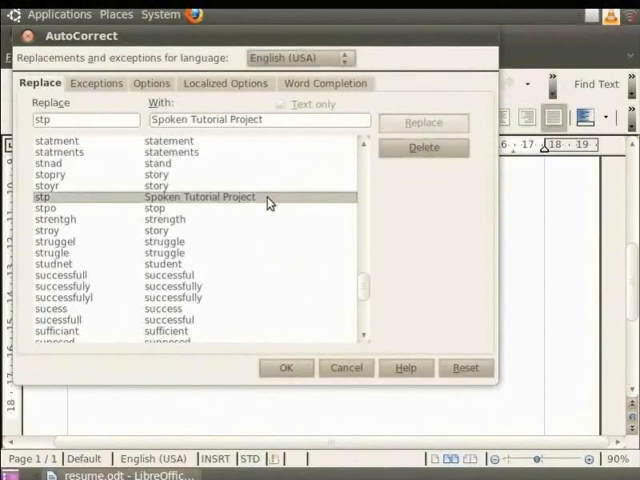
click(284, 368)
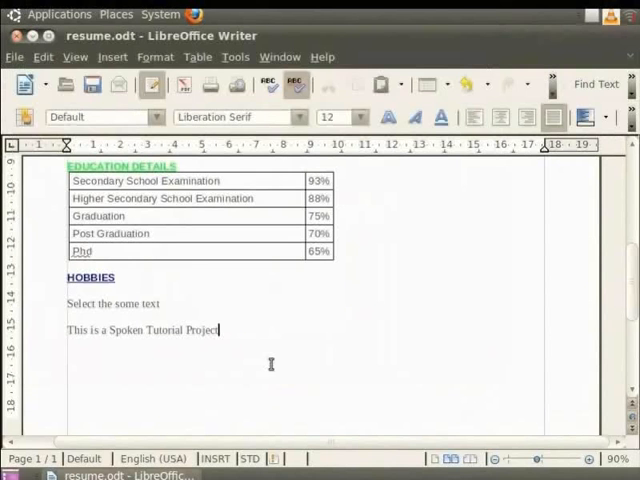
- Write 'This is a stp' so AutoCorrect expands it to Spoken Tutorial Project
text(This is a Spoken Tutorial Project)
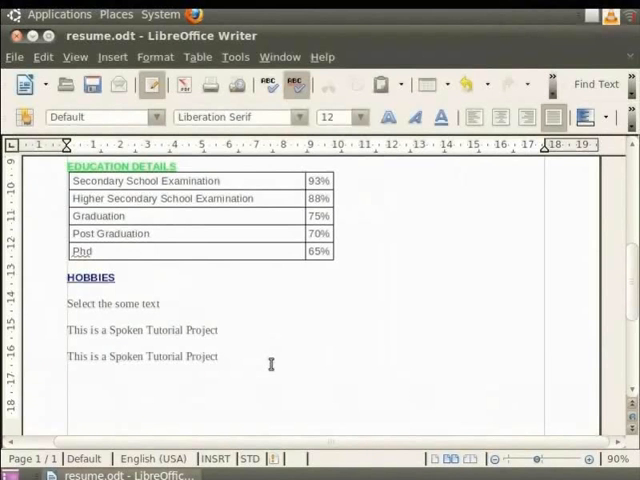
click(220, 356)
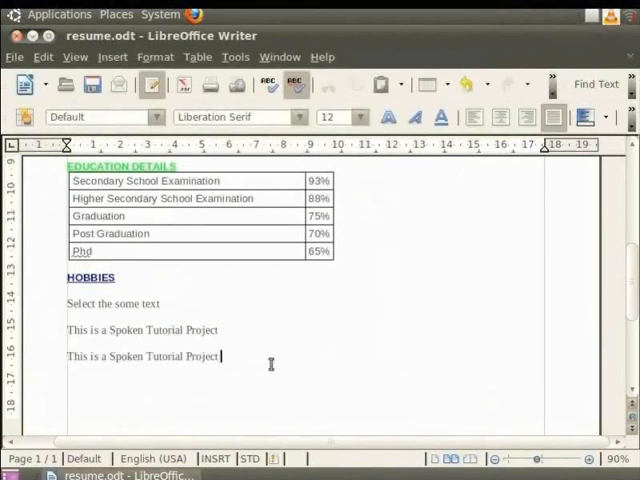